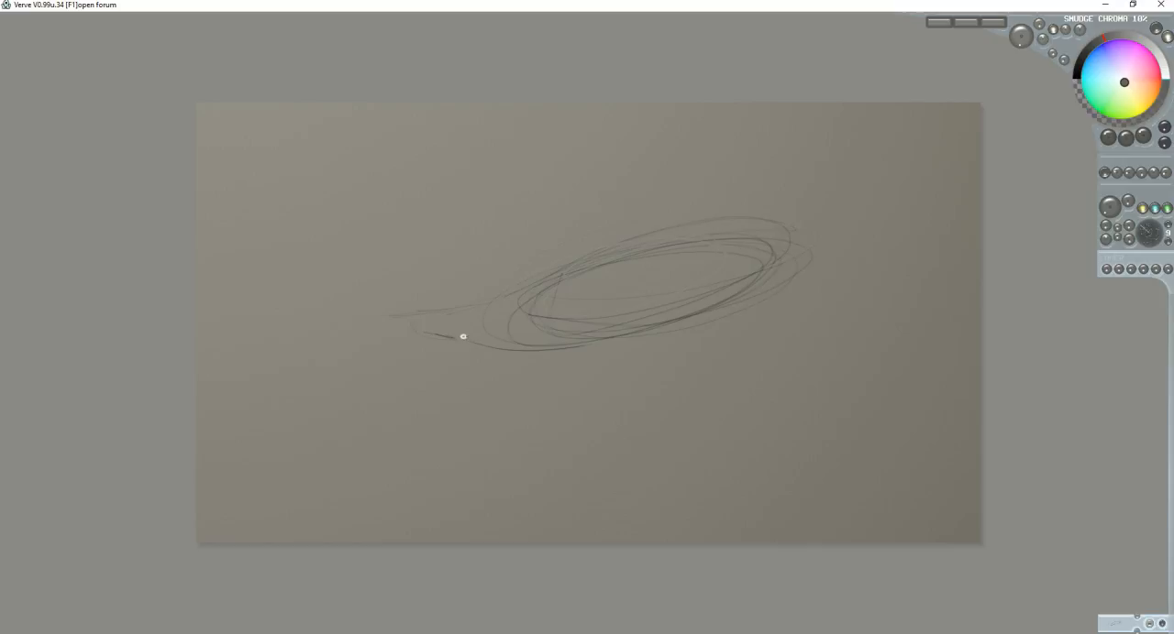
Pencil a long jaw line under the head, a scribbled nose at the snout tip, and an eye
{"action": "left_click_drag", "start_coordinate": [449, 330], "coordinate": [702, 348]}
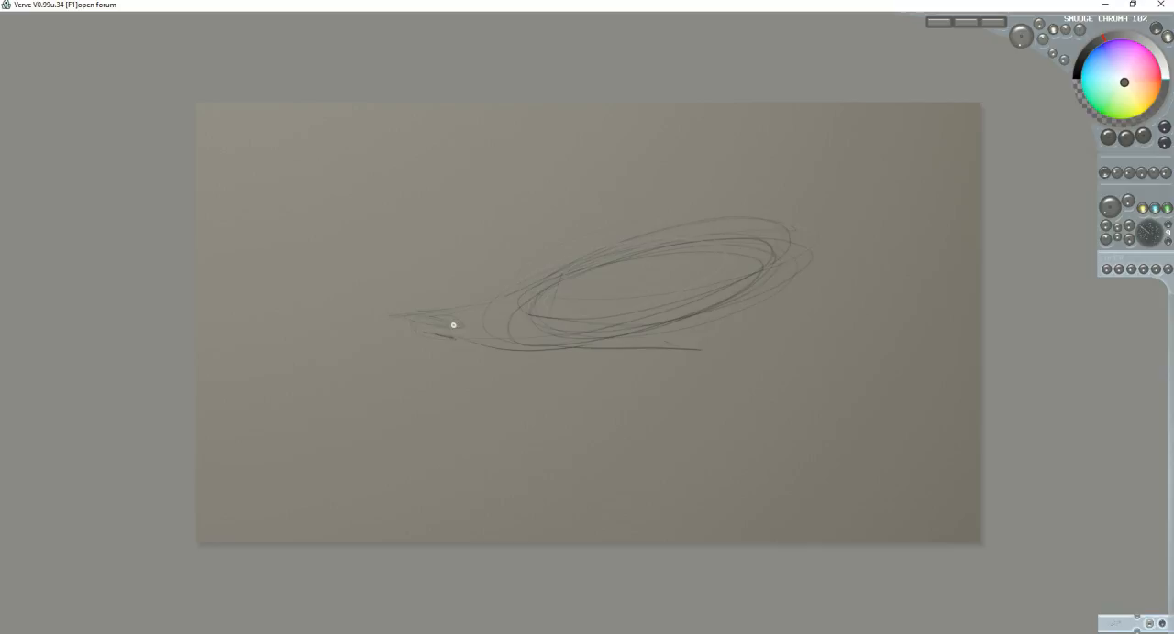
{"action": "left_click_drag", "start_coordinate": [422, 321], "coordinate": [463, 335]}
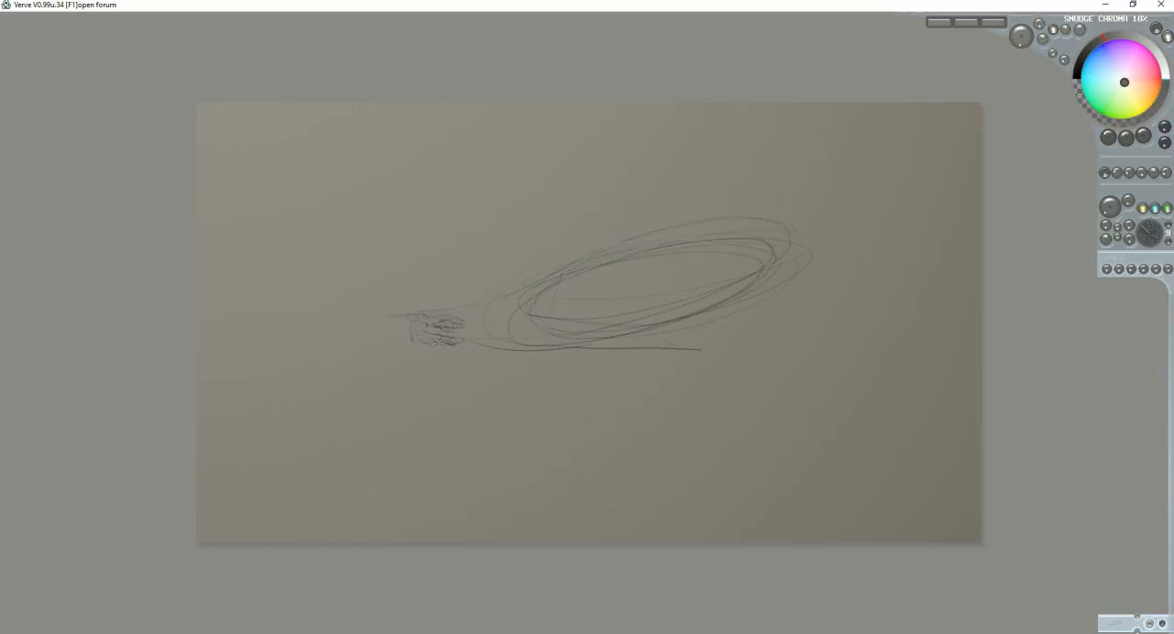
{"action": "left_click_drag", "start_coordinate": [415, 342], "coordinate": [701, 353]}
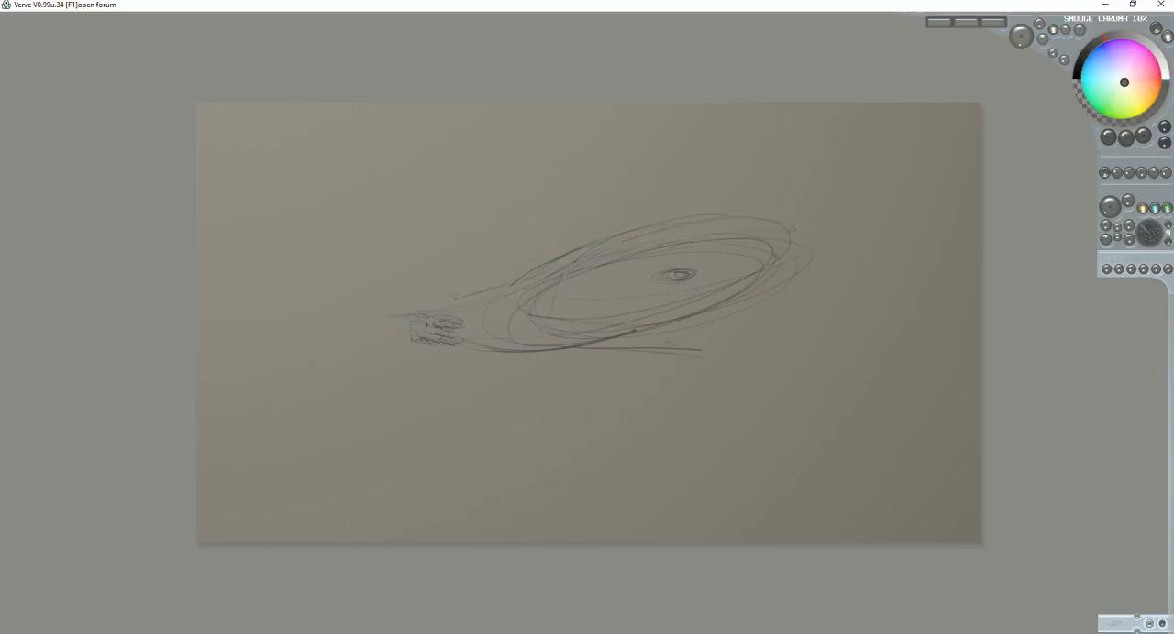
Sketch a large pointed ear rising at the upper right behind the head
{"action": "left_click_drag", "start_coordinate": [417, 318], "coordinate": [642, 224]}
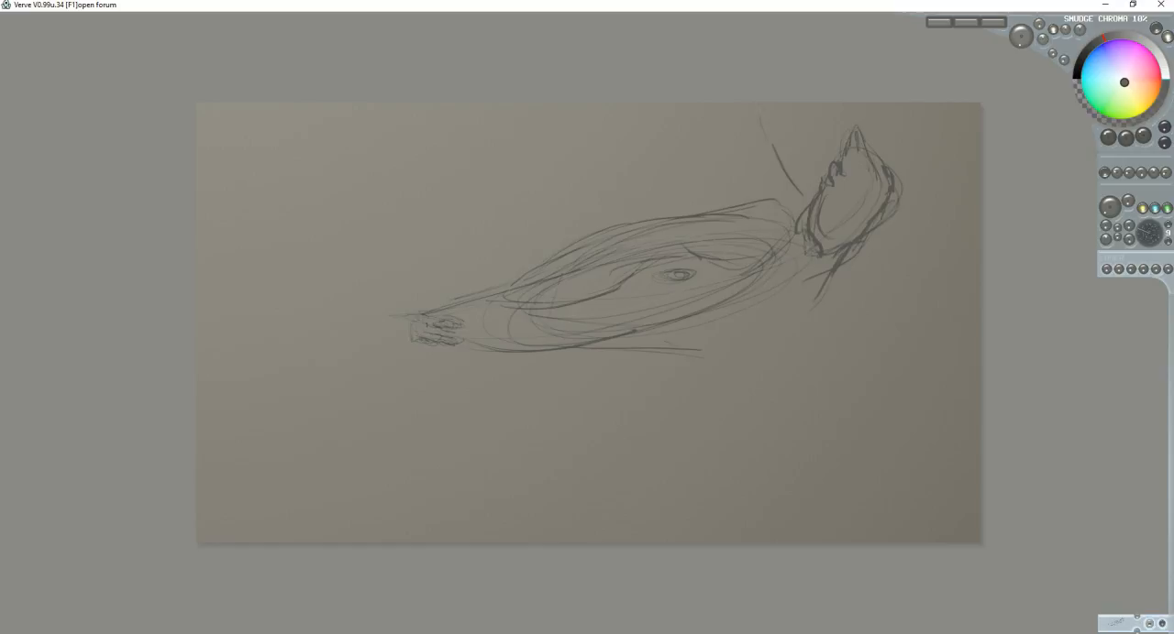
Add a second ear behind the first, darken the head's top outline, and sketch the neck lines
{"action": "left_click_drag", "start_coordinate": [743, 120], "coordinate": [748, 211]}
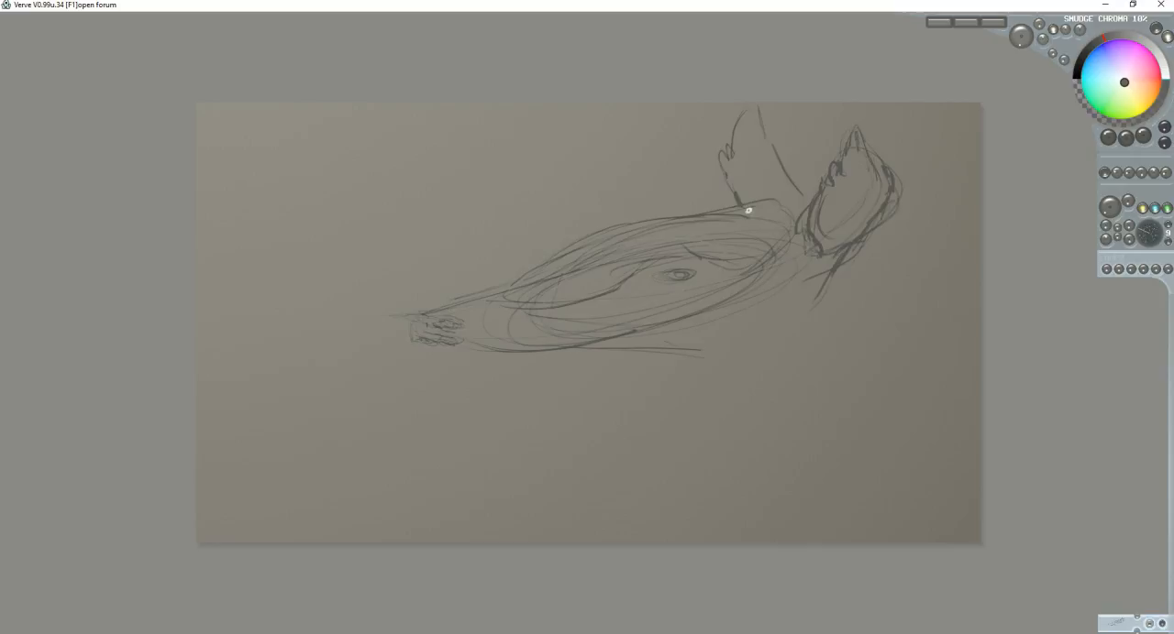
{"action": "left_click_drag", "start_coordinate": [606, 229], "coordinate": [752, 206]}
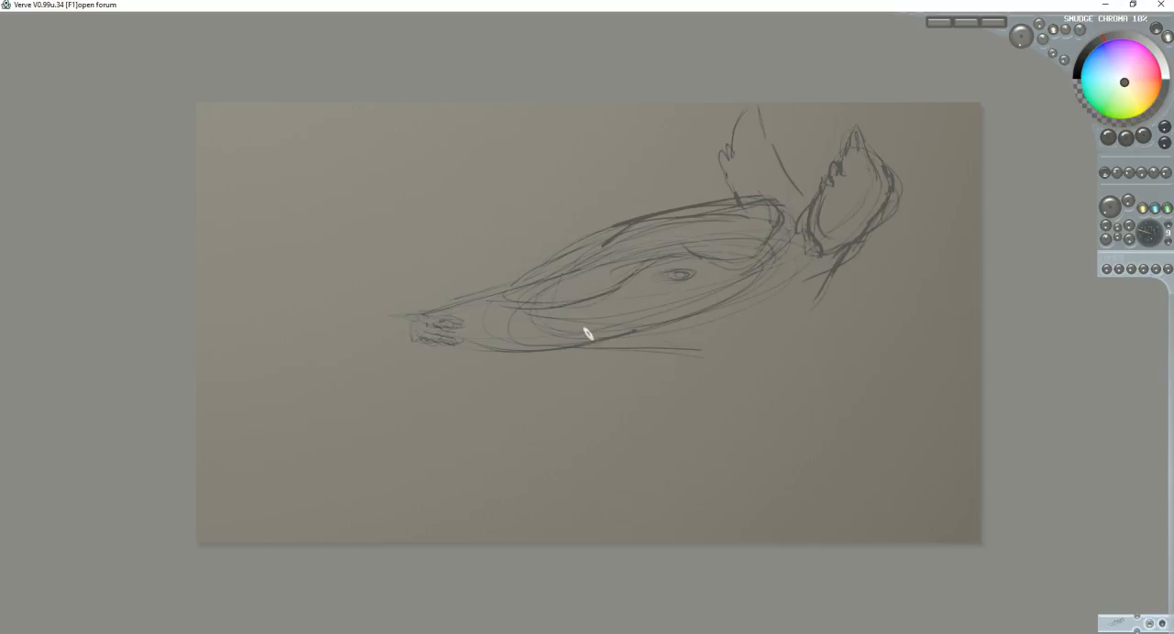
{"action": "left_click_drag", "start_coordinate": [587, 334], "coordinate": [669, 316]}
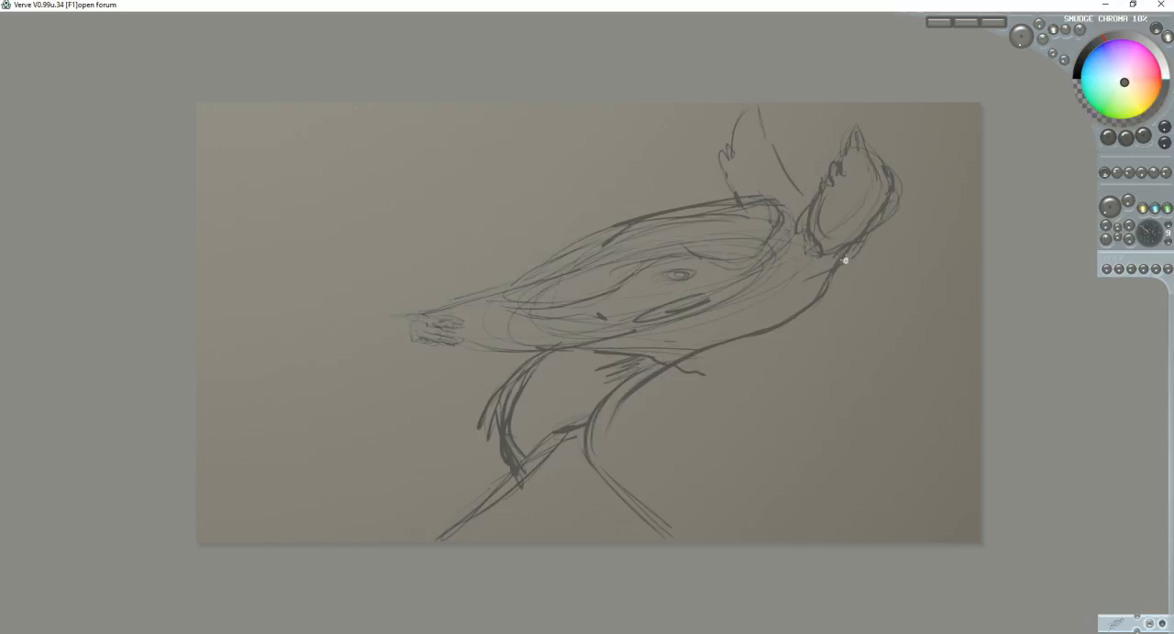
Sweep the back curve toward the right edge and add curved armor band strokes across the body
{"action": "left_click_drag", "start_coordinate": [843, 262], "coordinate": [977, 293]}
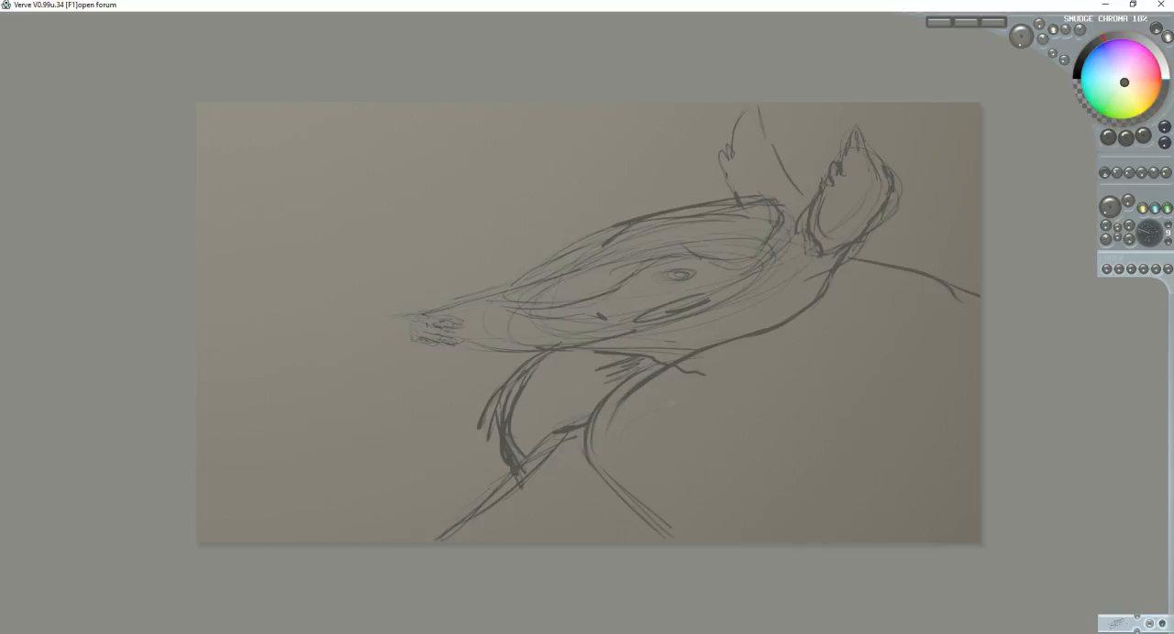
{"action": "left_click_drag", "start_coordinate": [605, 449], "coordinate": [843, 284]}
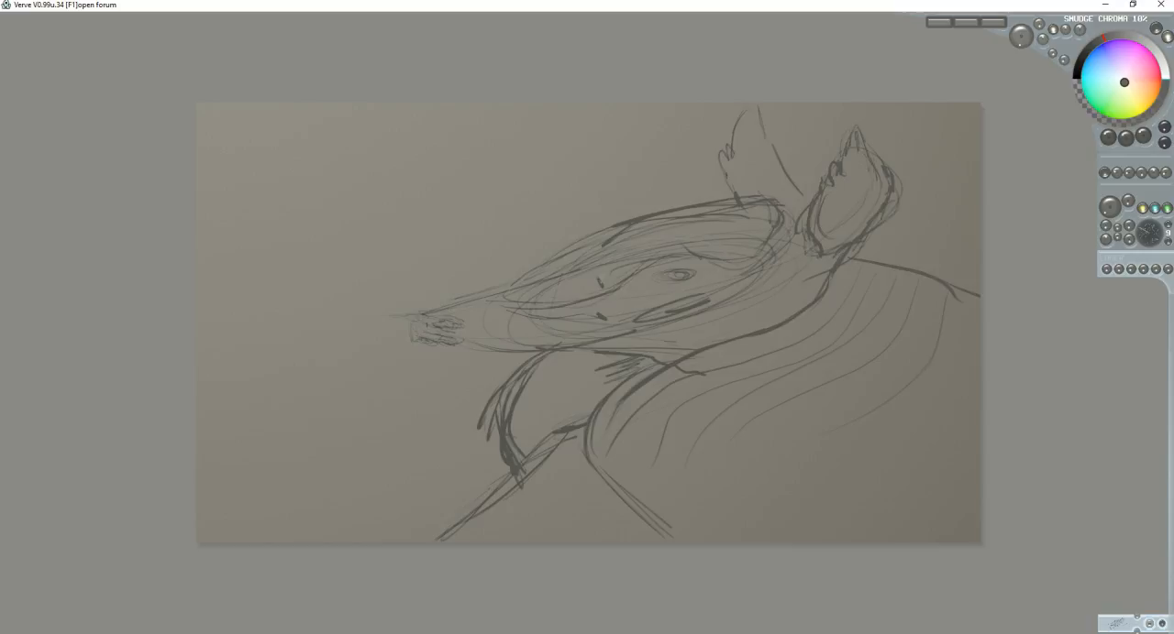
{"action": "left_click", "coordinate": [610, 275]}
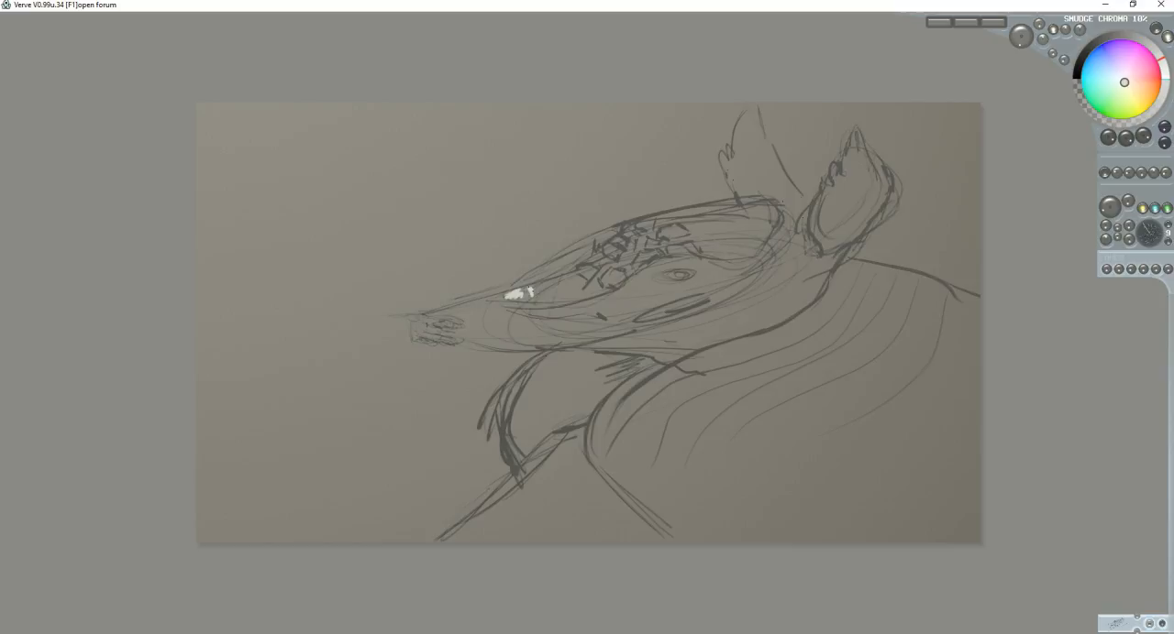
Dab the first pale plate onto the head armour near the snout
{"action": "left_click", "coordinate": [527, 293]}
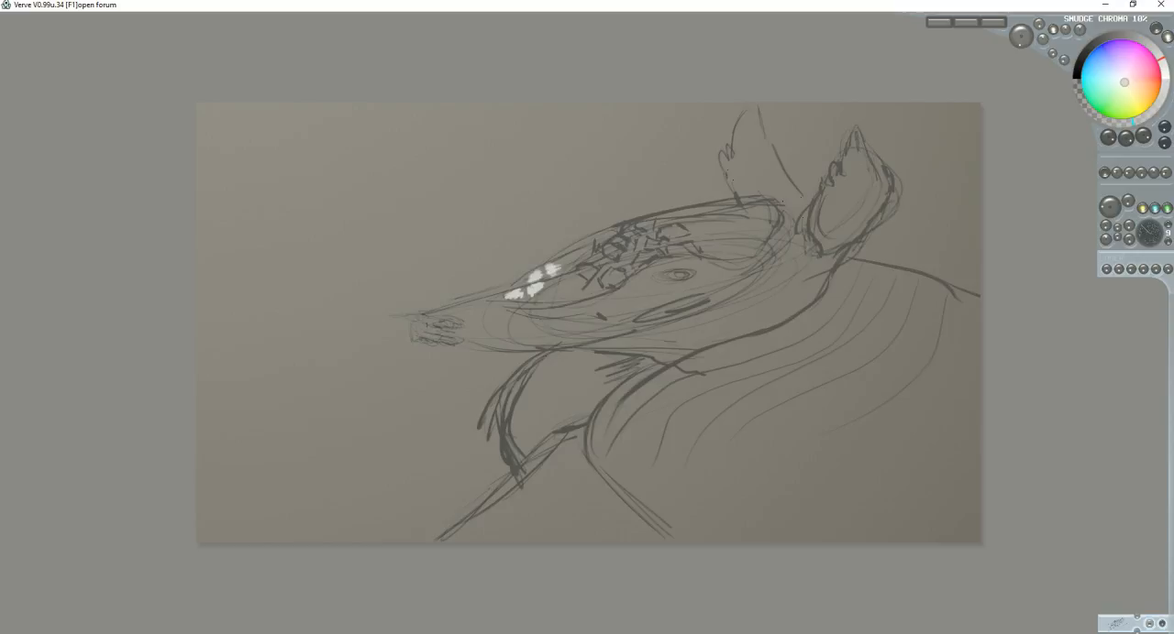
Paint pale rounded plates from the snout along the head band, then start the dark eye
{"action": "left_click_drag", "start_coordinate": [513, 279], "coordinate": [587, 298]}
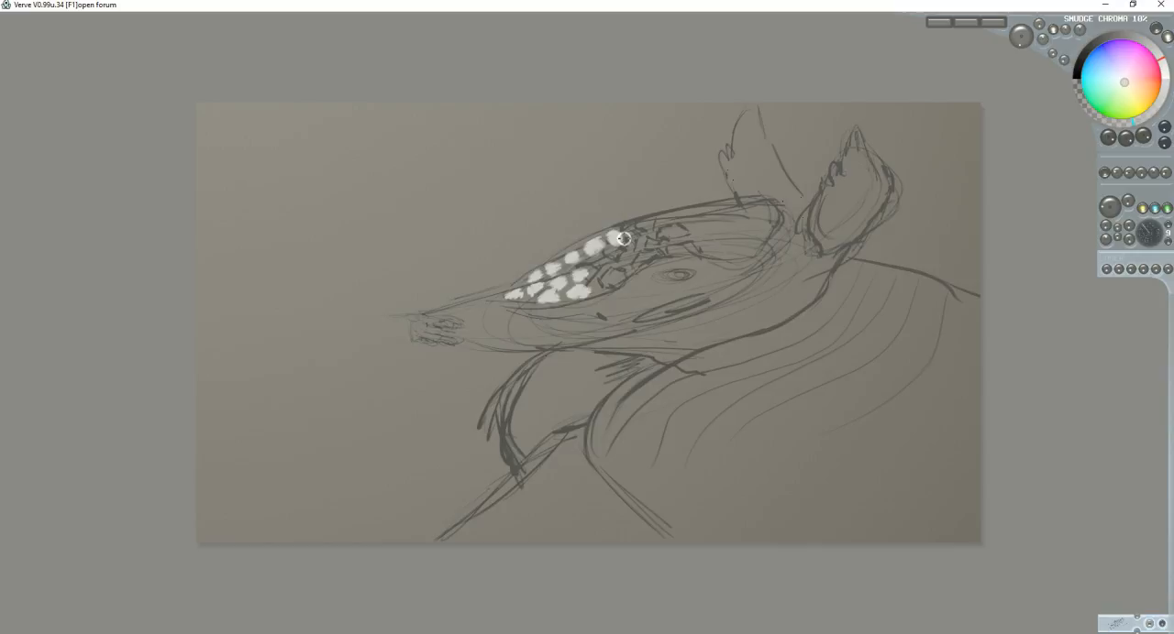
{"action": "left_click_drag", "start_coordinate": [623, 238], "coordinate": [635, 254]}
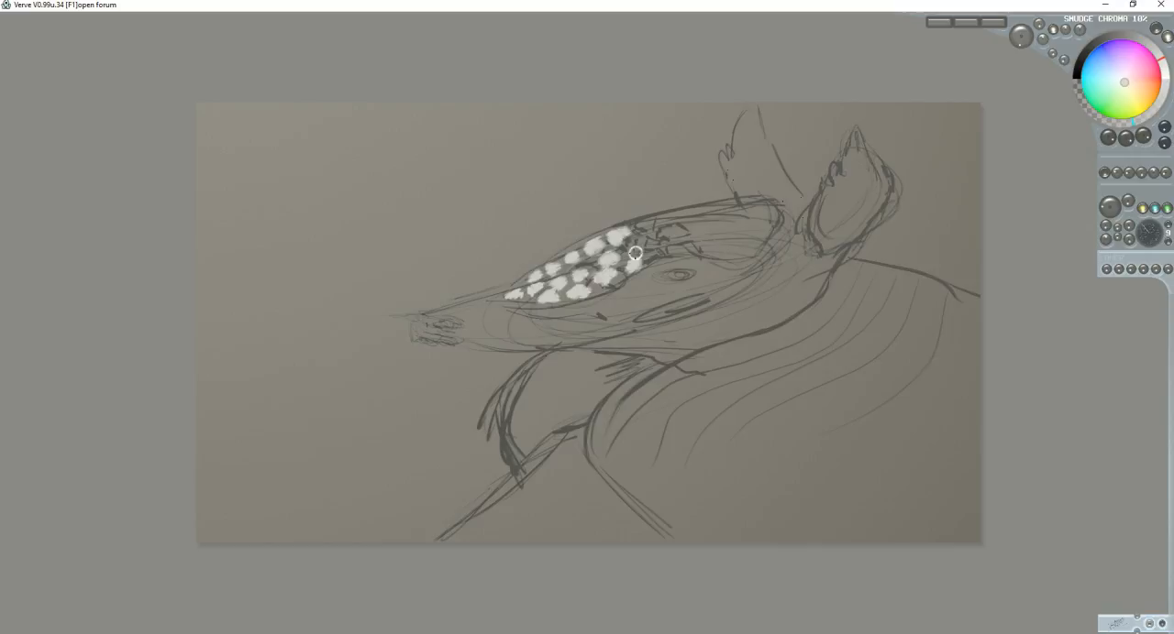
{"action": "left_click_drag", "start_coordinate": [633, 252], "coordinate": [670, 220]}
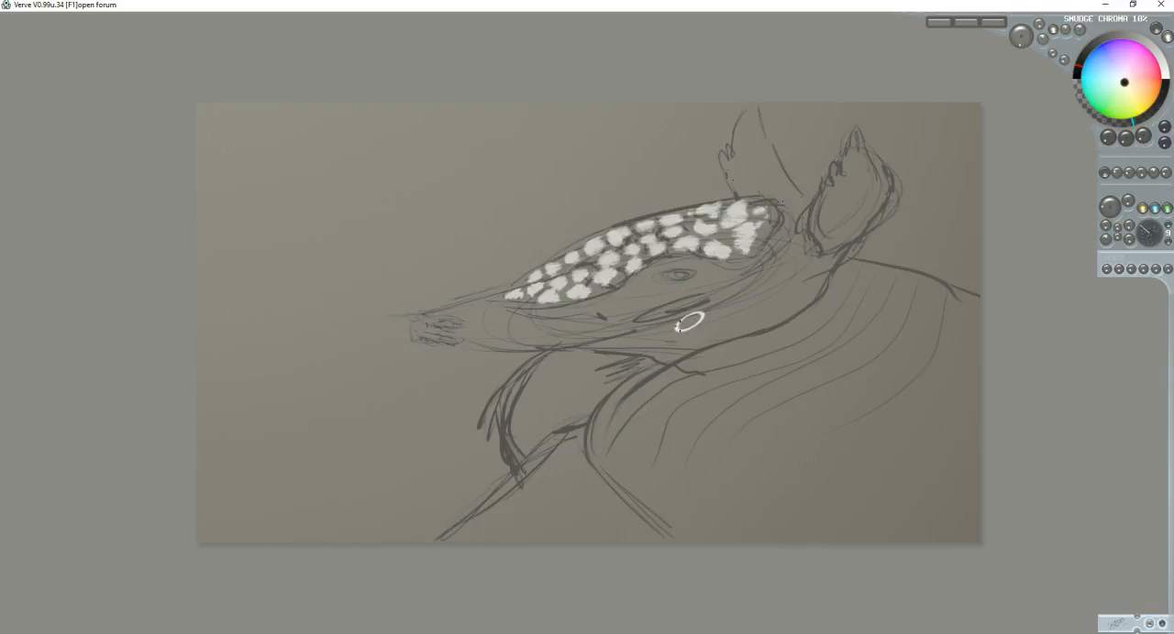
{"action": "left_click", "coordinate": [674, 273]}
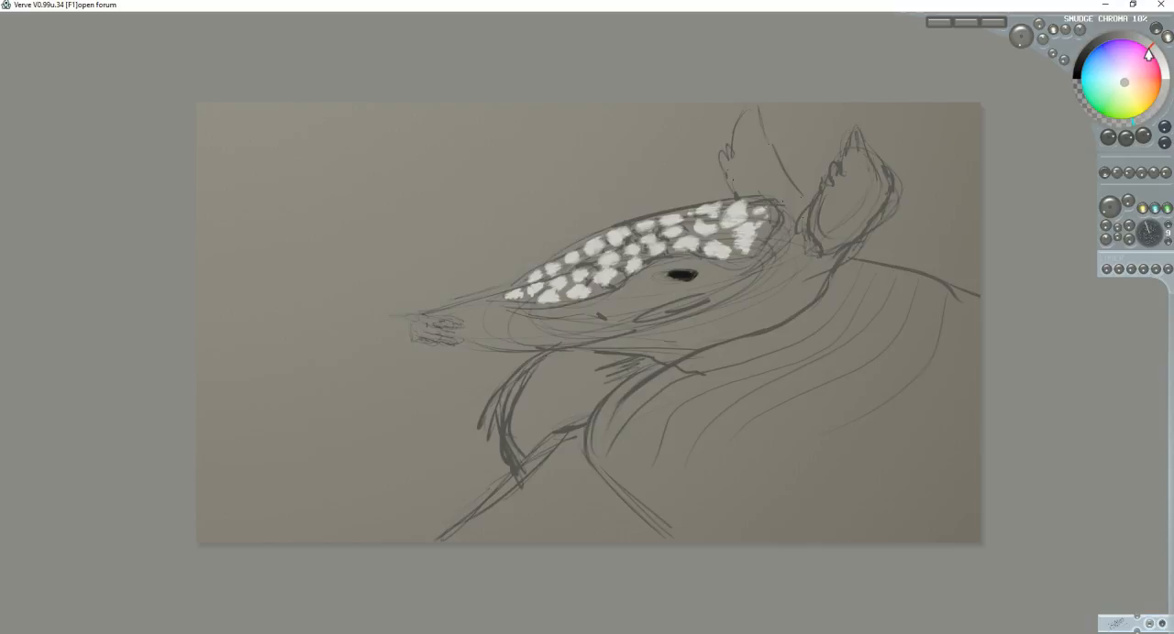
Fill the eye in solid black
{"action": "left_click_drag", "start_coordinate": [761, 220], "coordinate": [706, 238]}
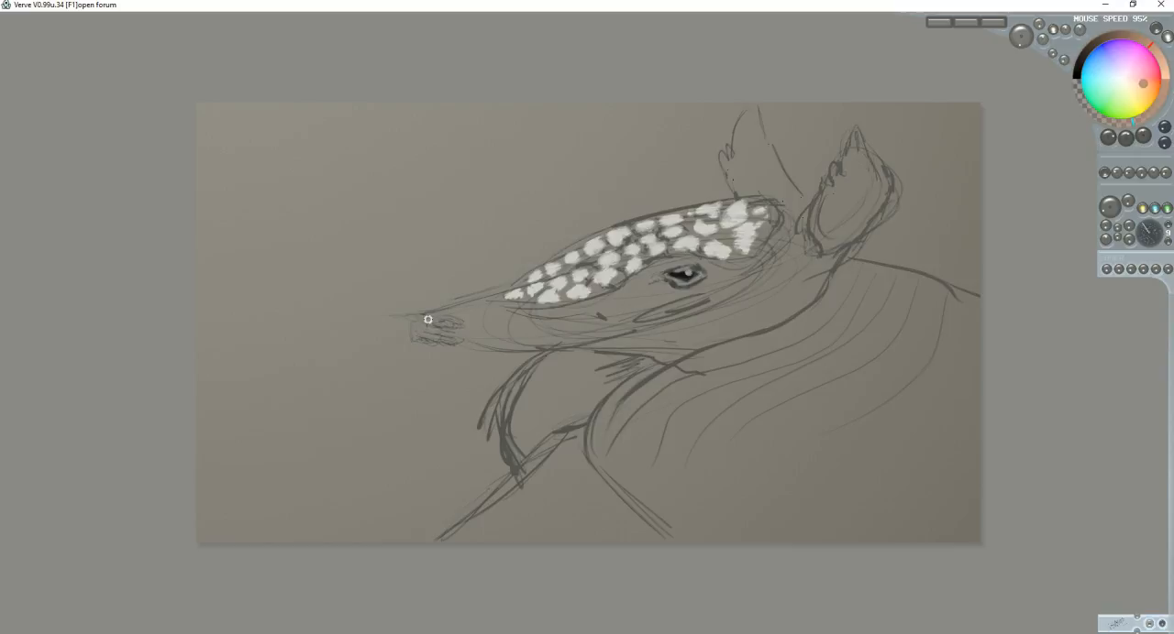
Brush orange over the nose at the snout tip
{"action": "left_click_drag", "start_coordinate": [428, 319], "coordinate": [463, 319]}
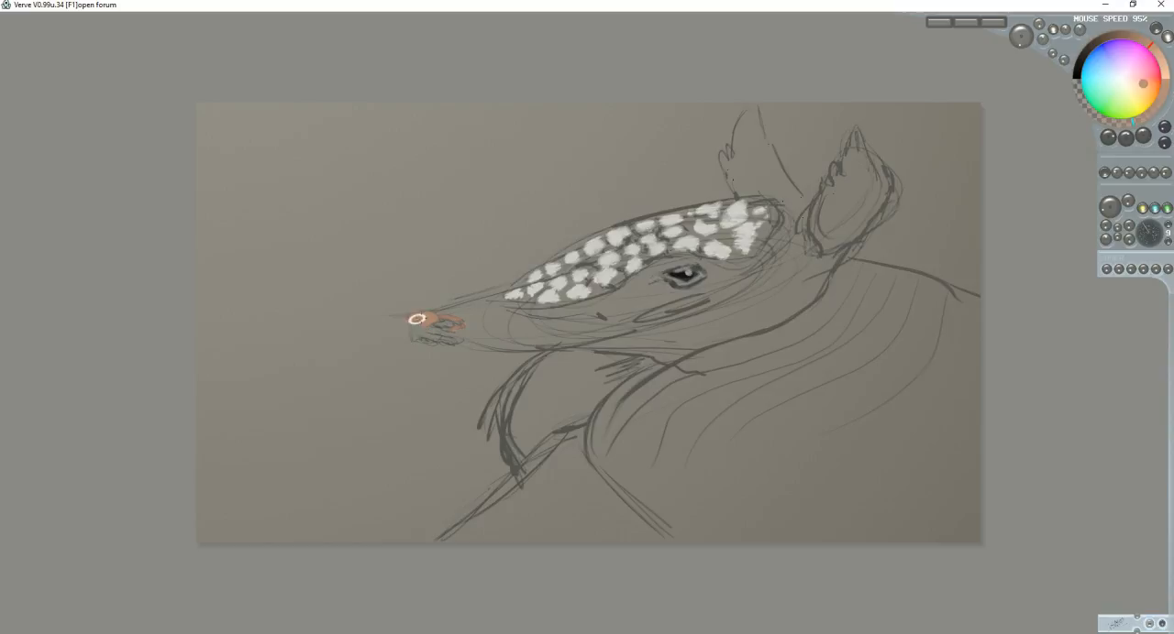
{"action": "left_click_drag", "start_coordinate": [422, 319], "coordinate": [777, 251]}
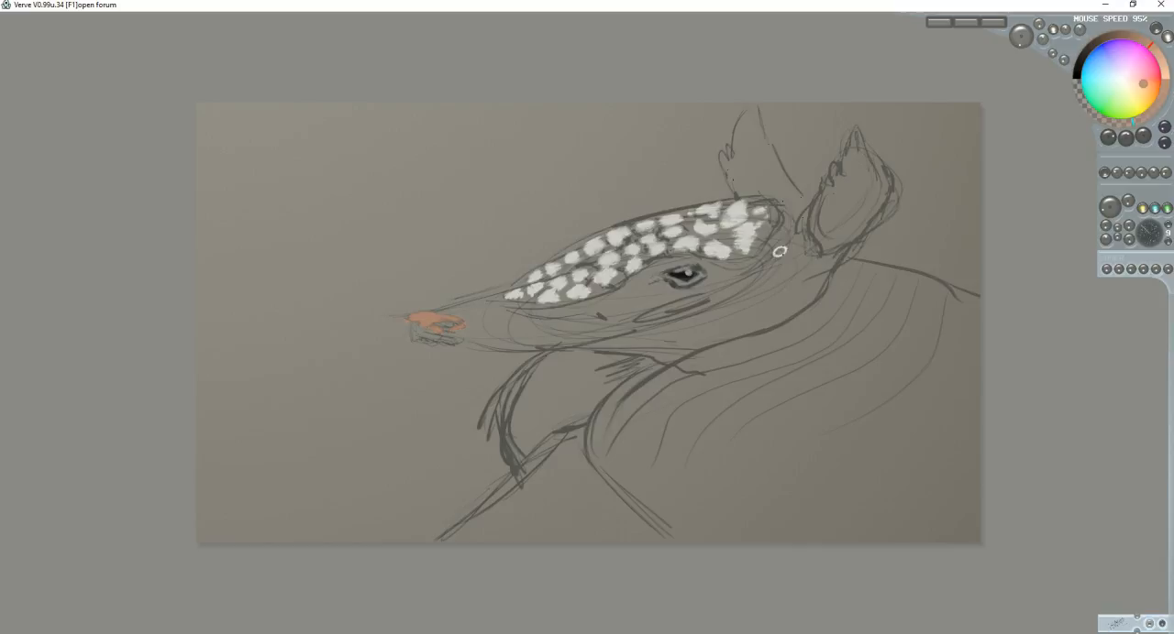